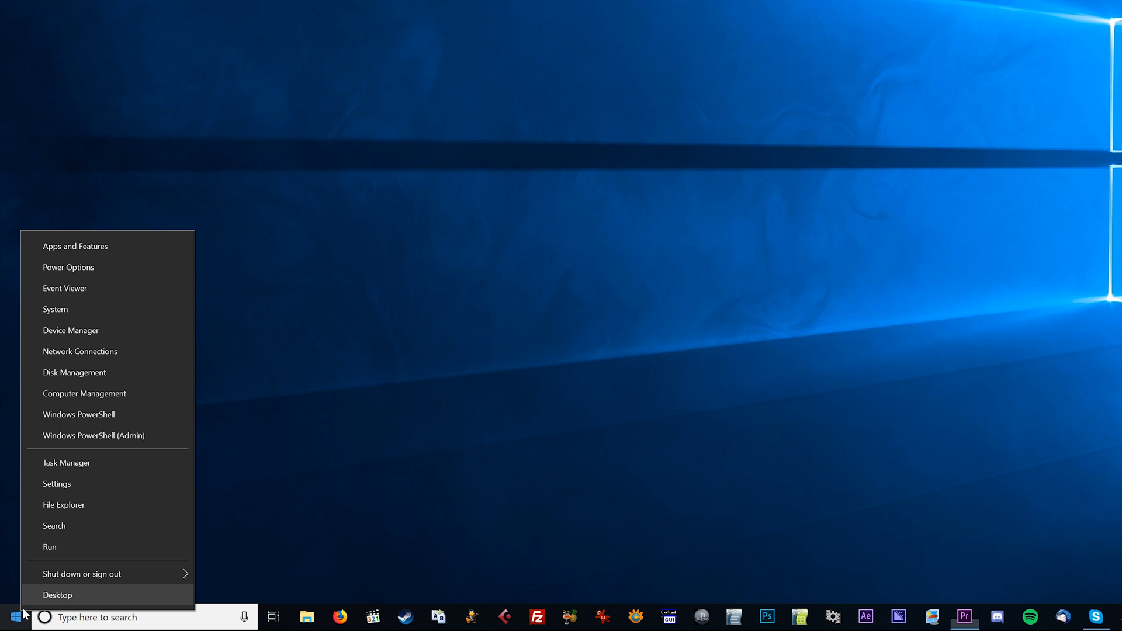
Step: Launch Task Manager from the Start button's power user menu
left_click(58, 595)
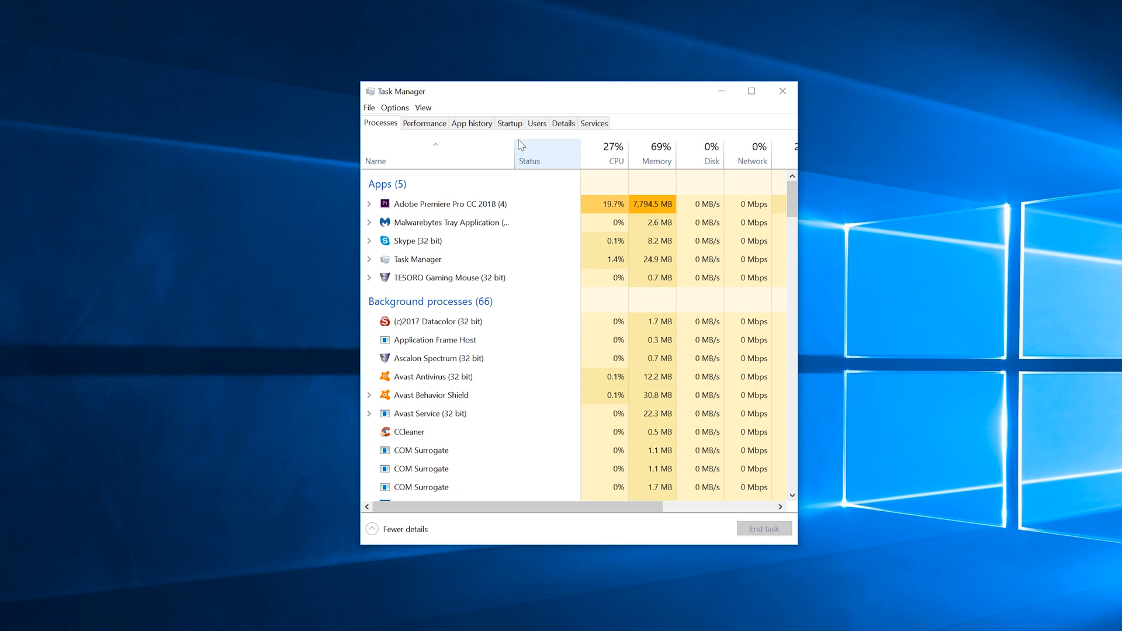
Step: Show the Startup list of programs with publisher, status and startup impact
left_click(510, 123)
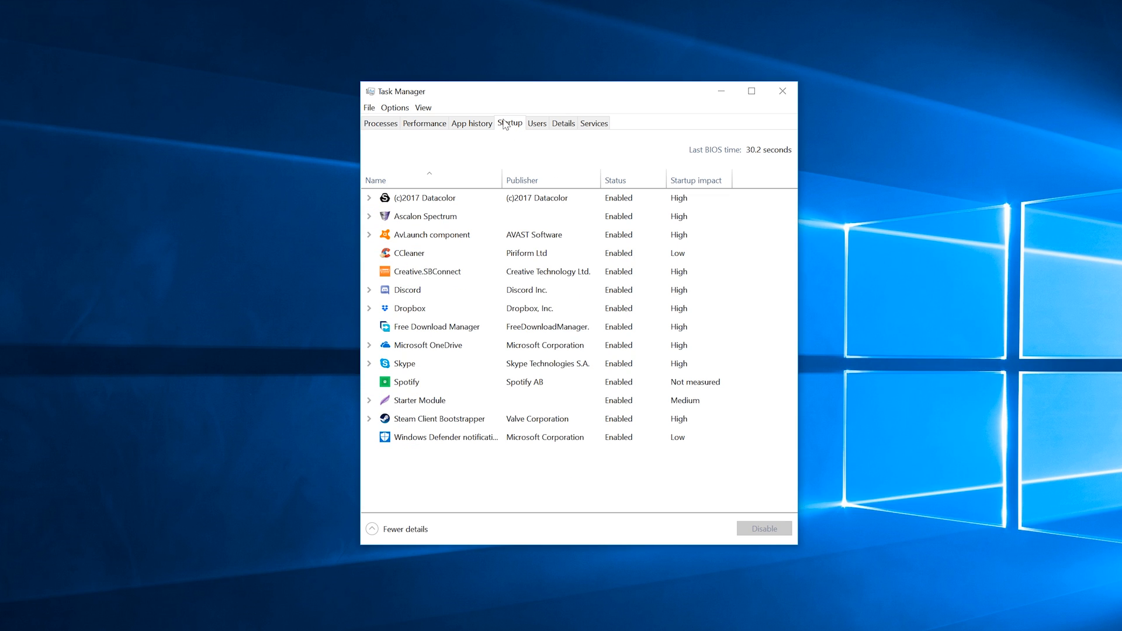